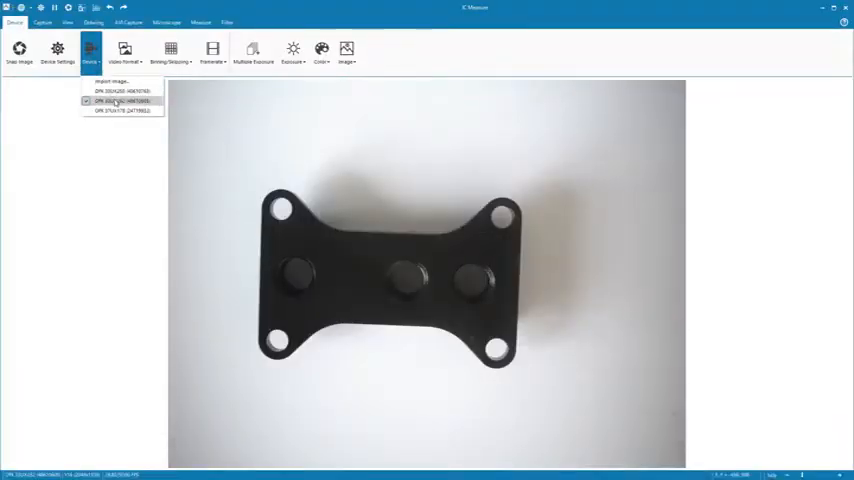
Select the camera and review its exposure and colour device properties.
click(120, 100)
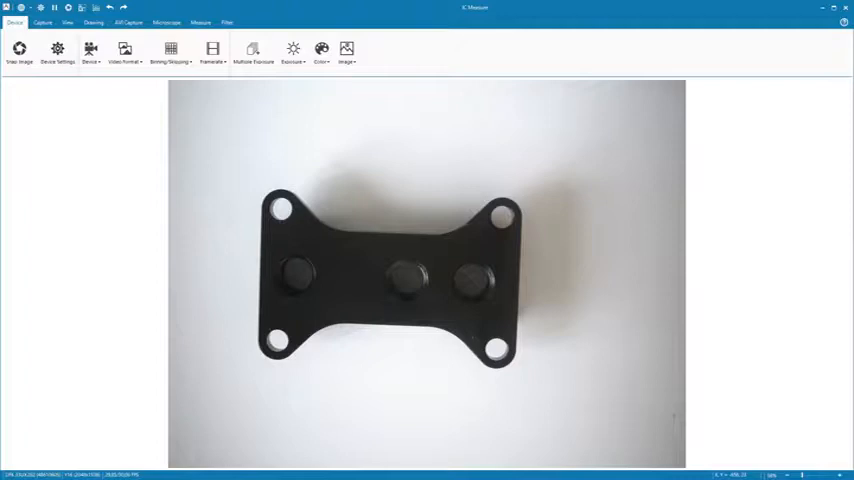
click(57, 48)
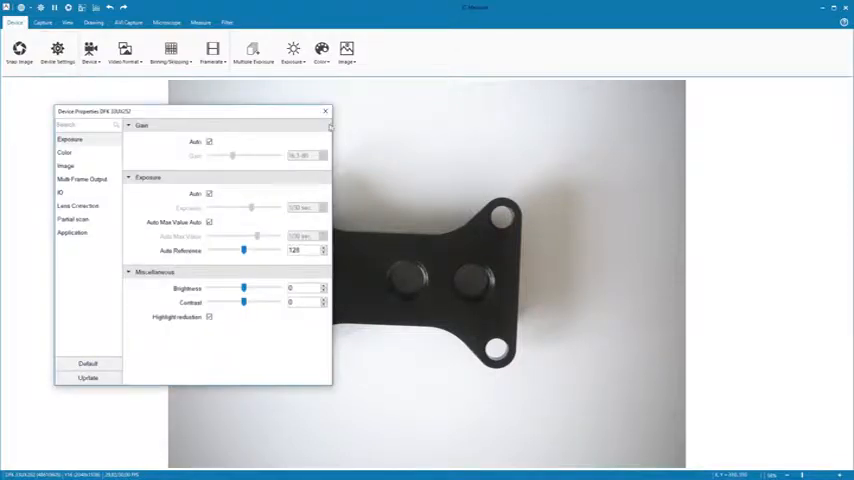
click(65, 152)
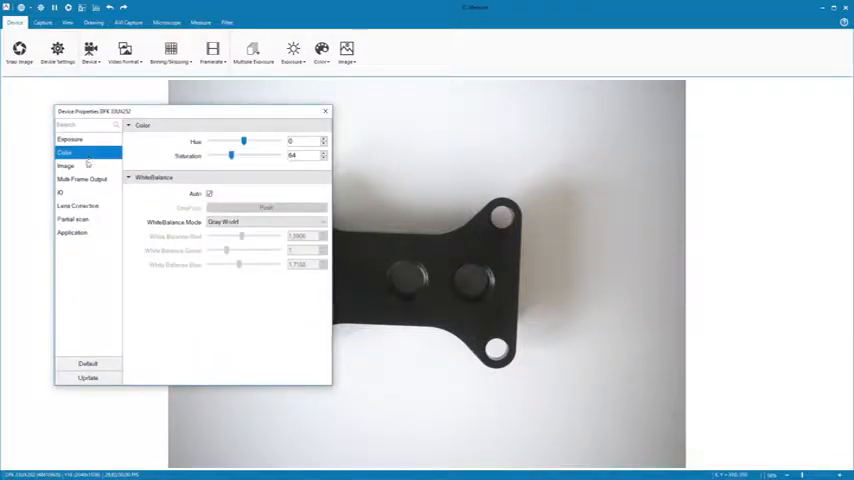
click(81, 179)
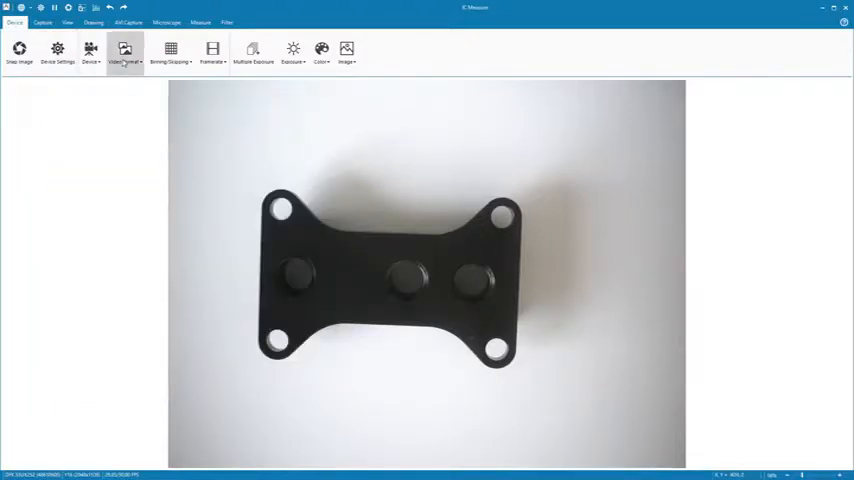
Review the Multi-Frame Output settings, close them, and open the Histogram window.
click(211, 50)
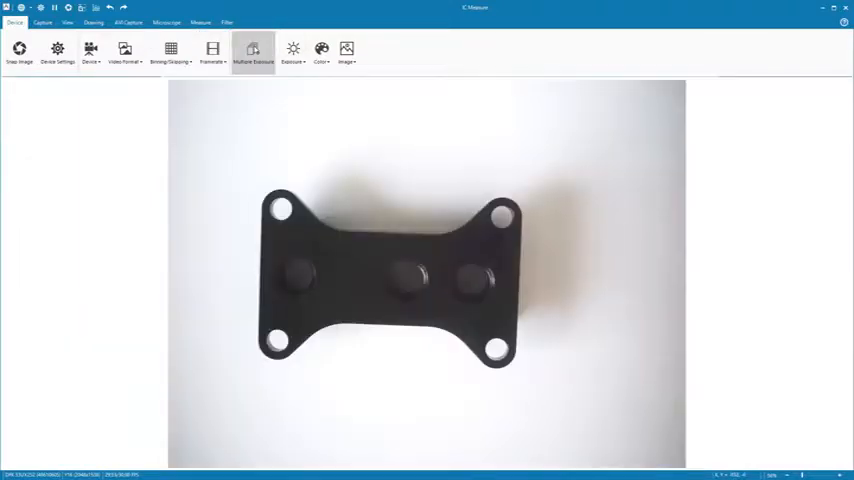
click(57, 52)
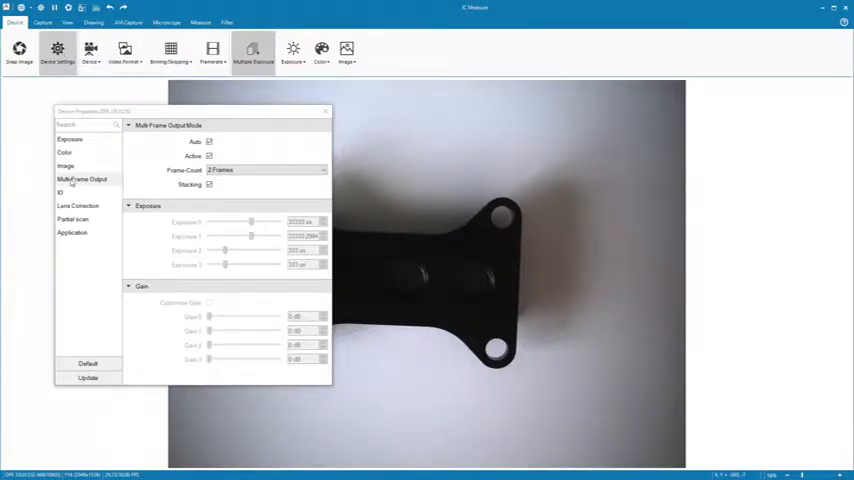
click(293, 48)
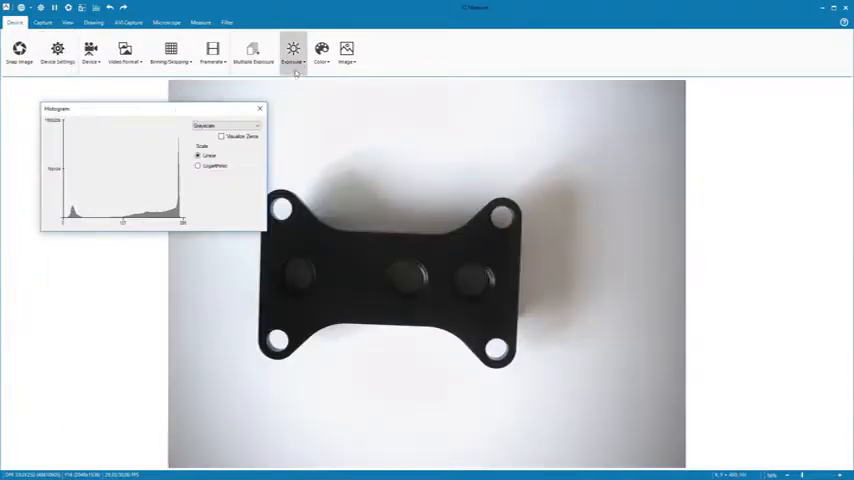
Uncheck Auto in the Exposure settings to set exposure manually.
click(292, 50)
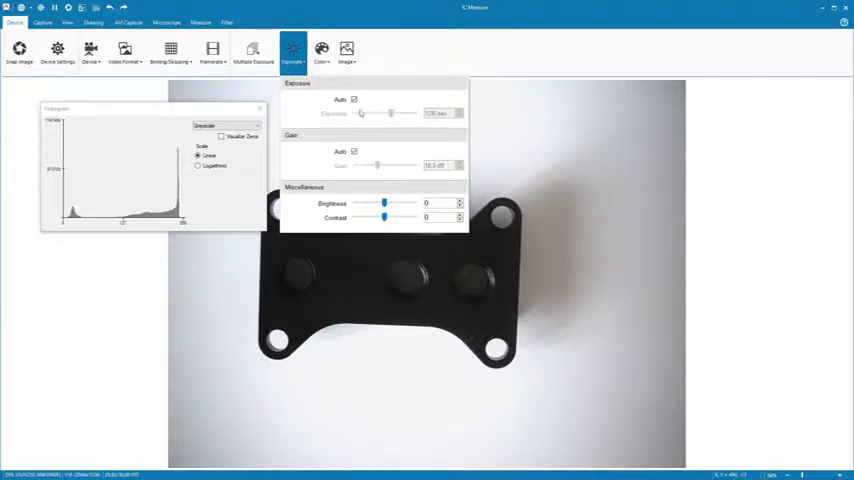
click(354, 100)
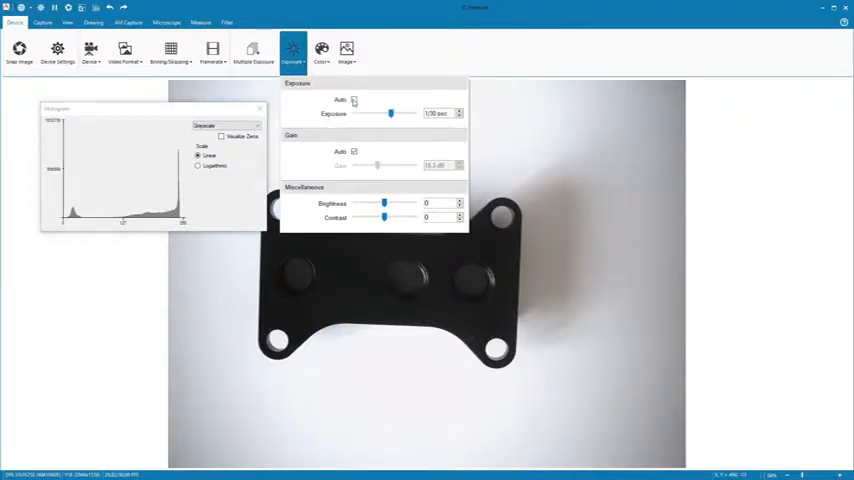
click(354, 100)
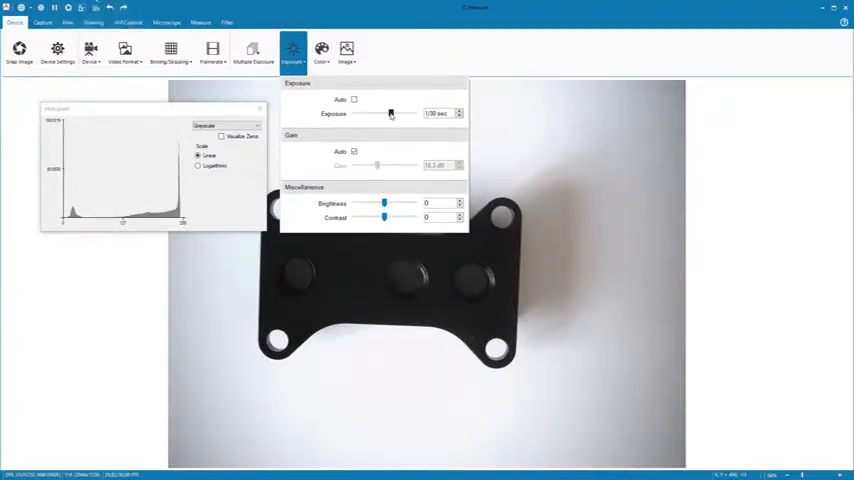
click(321, 52)
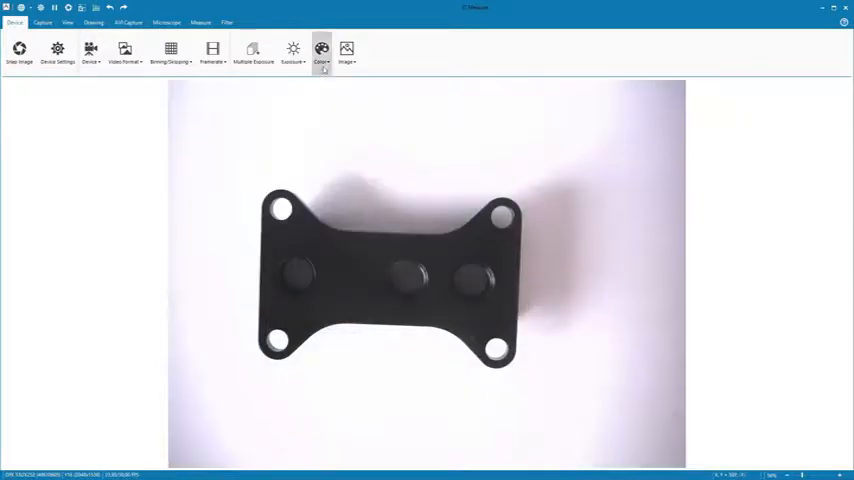
Review the Color settings and drag Denoise to 25 in the Image settings.
click(321, 50)
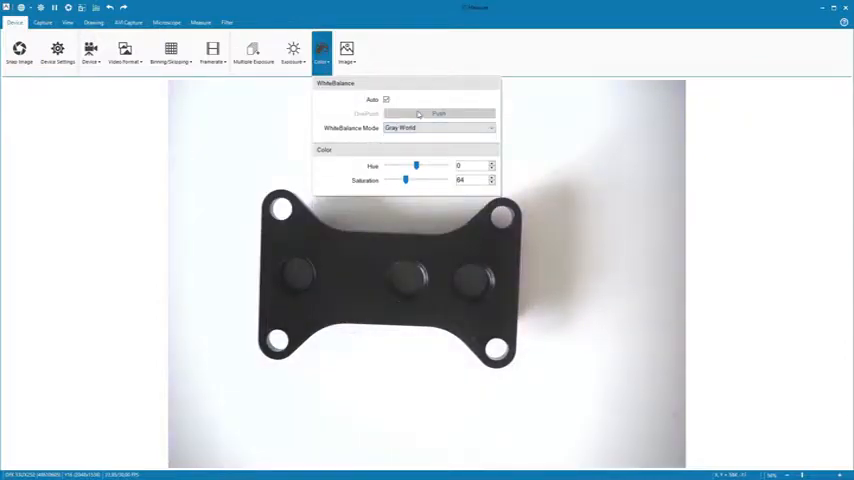
click(386, 99)
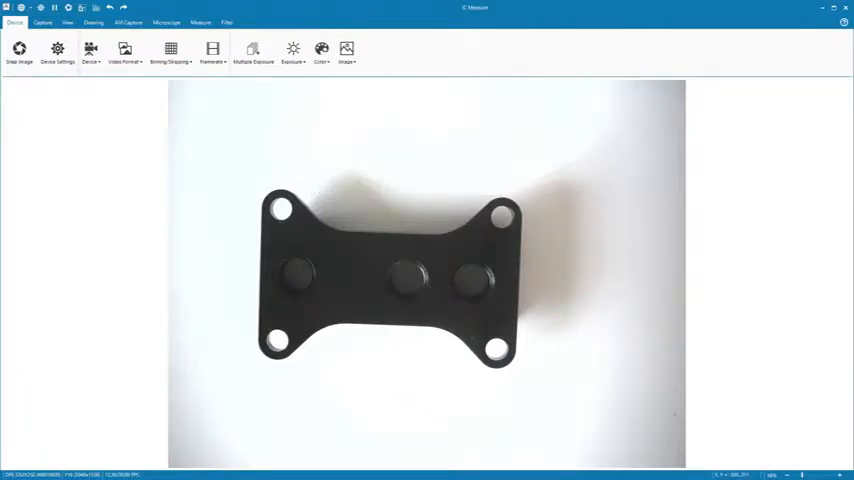
click(346, 50)
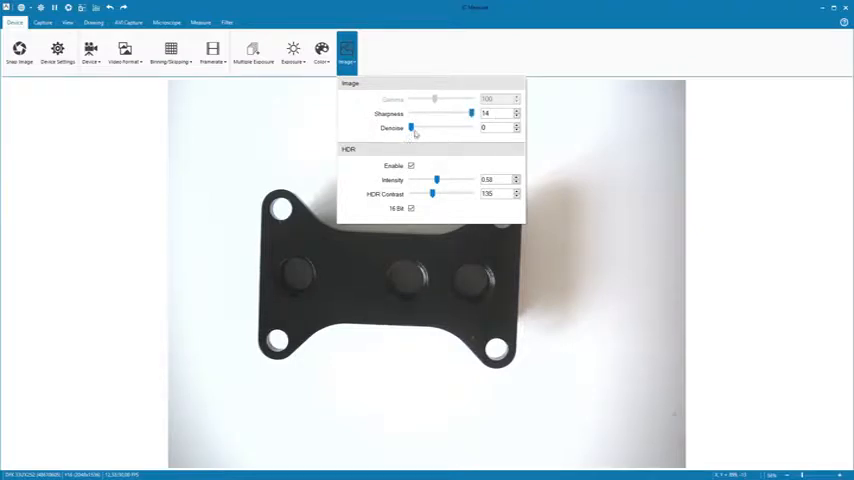
click(516, 125)
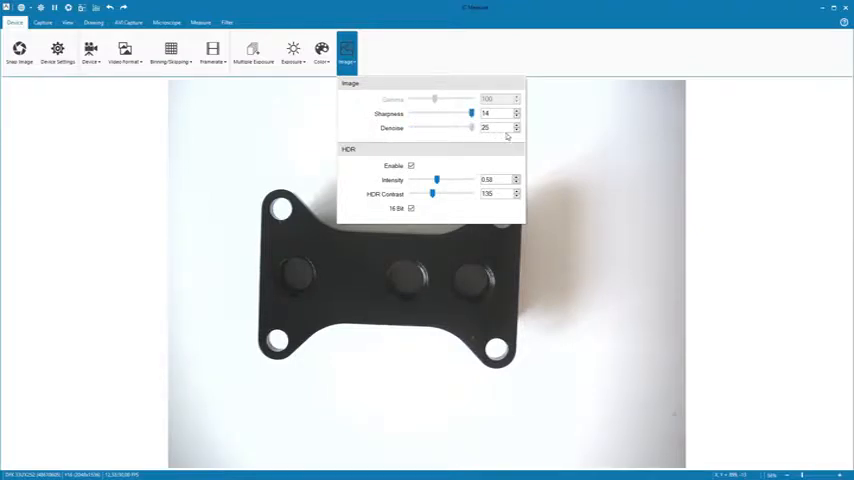
click(346, 50)
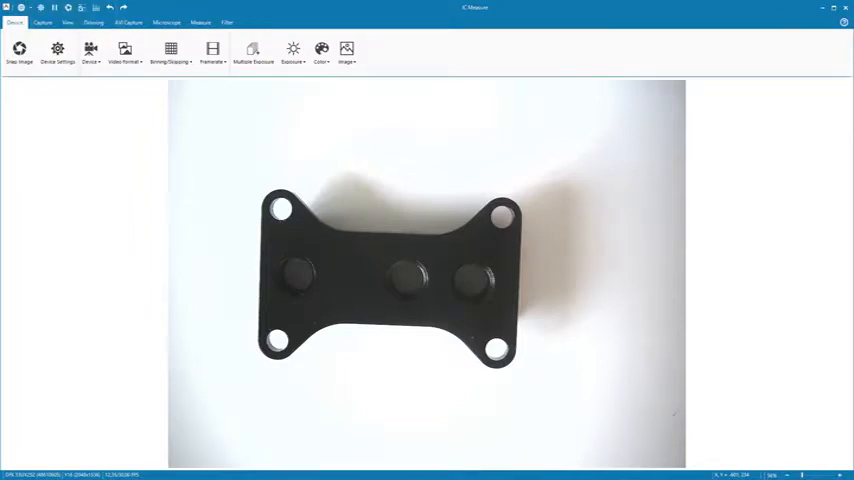
Set the Capture tab's sequence file name to 'image1'.
click(43, 22)
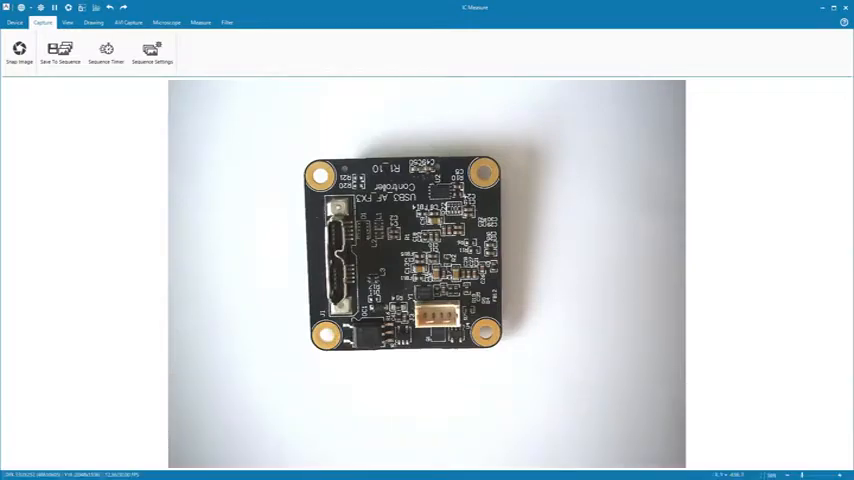
mouse_move(10, 163)
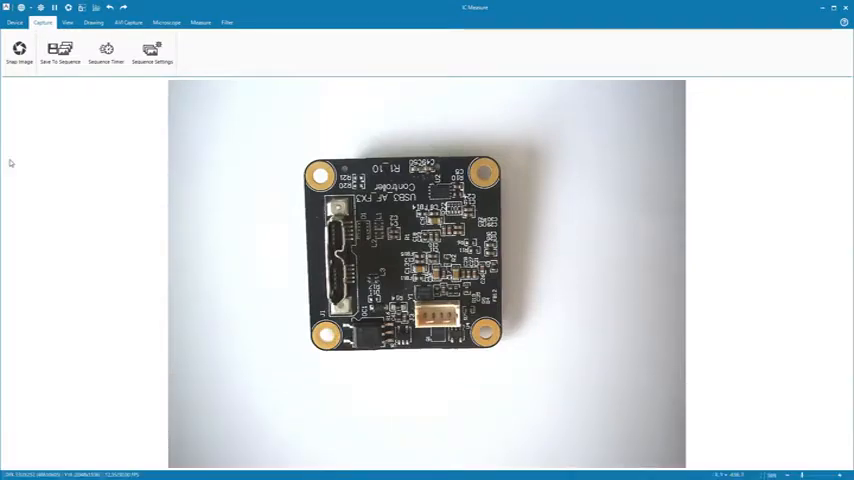
click(152, 52)
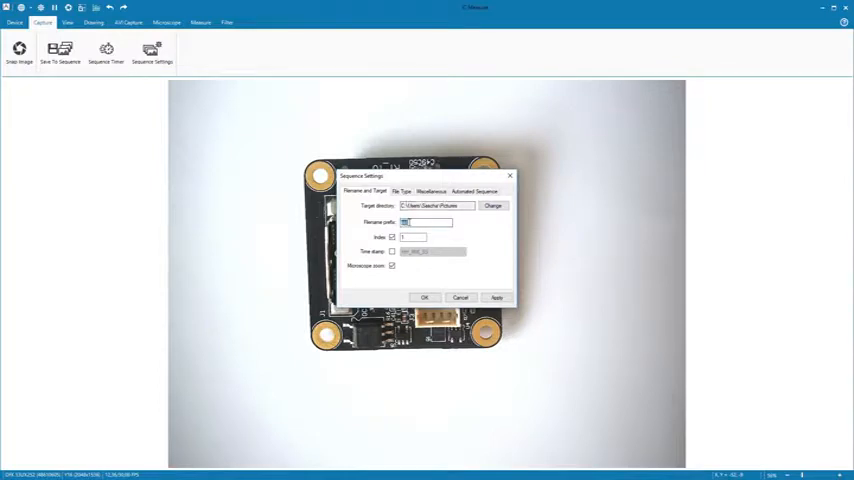
text(image1)
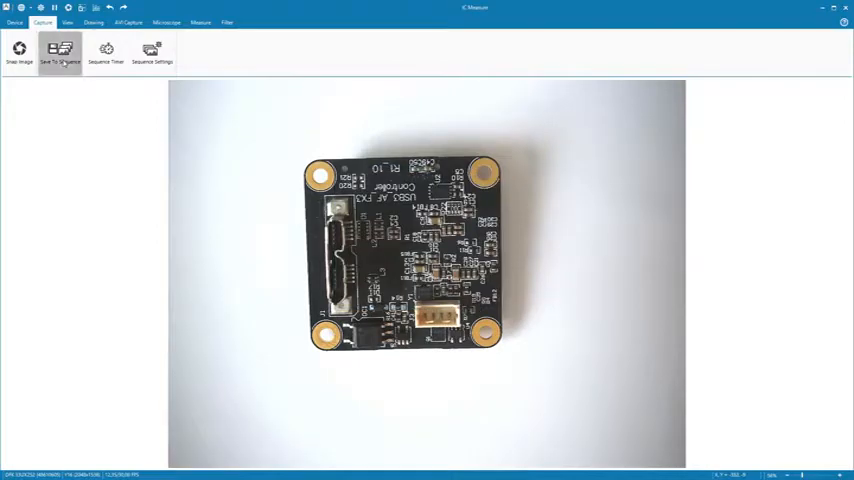
Save a snapshot of the live image and open the Sequence Timer settings.
key(space)
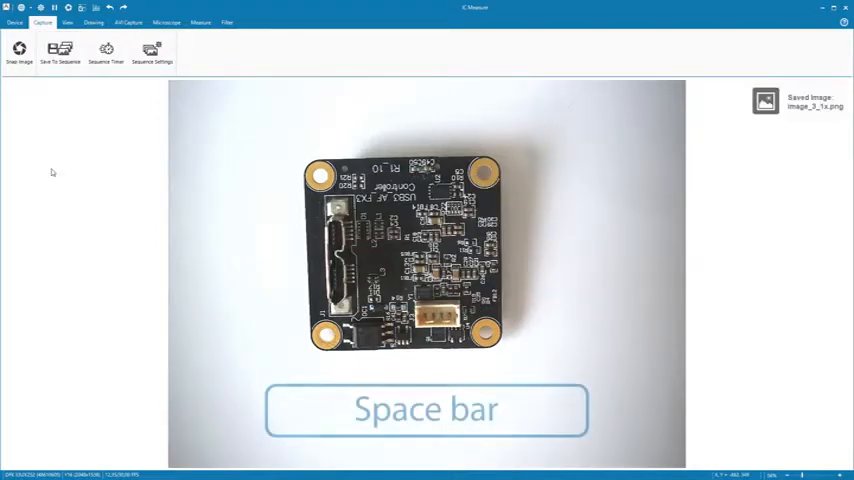
key(space)
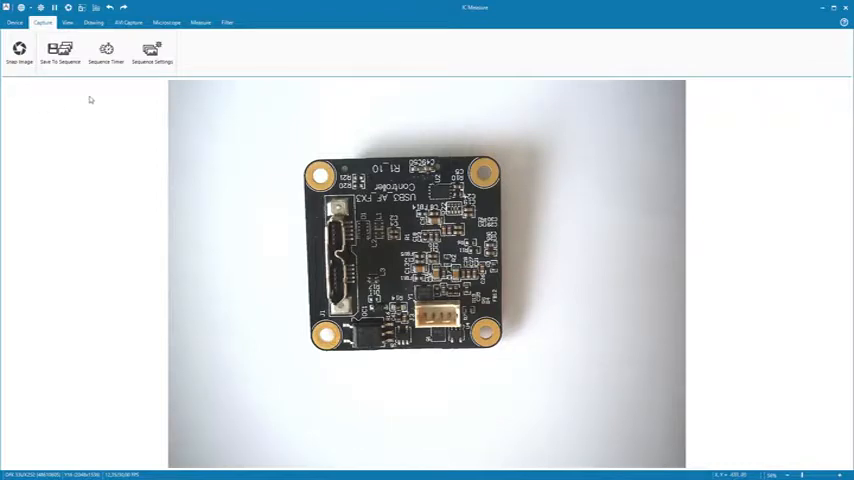
click(106, 50)
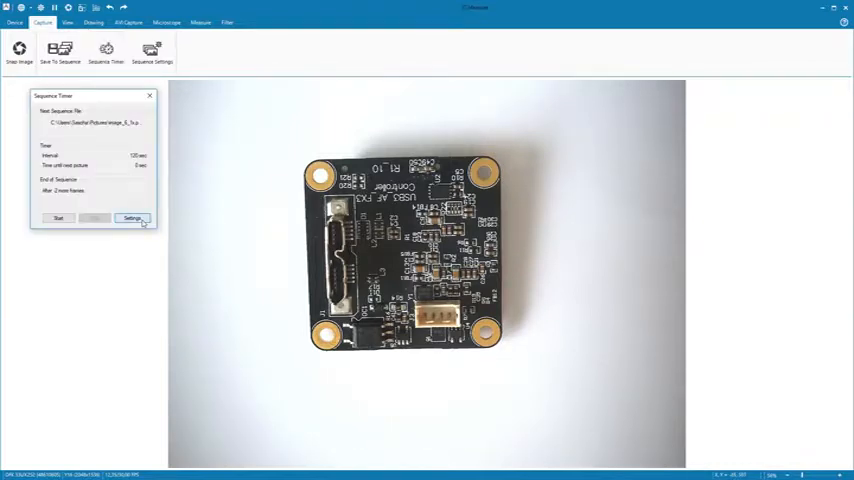
click(132, 218)
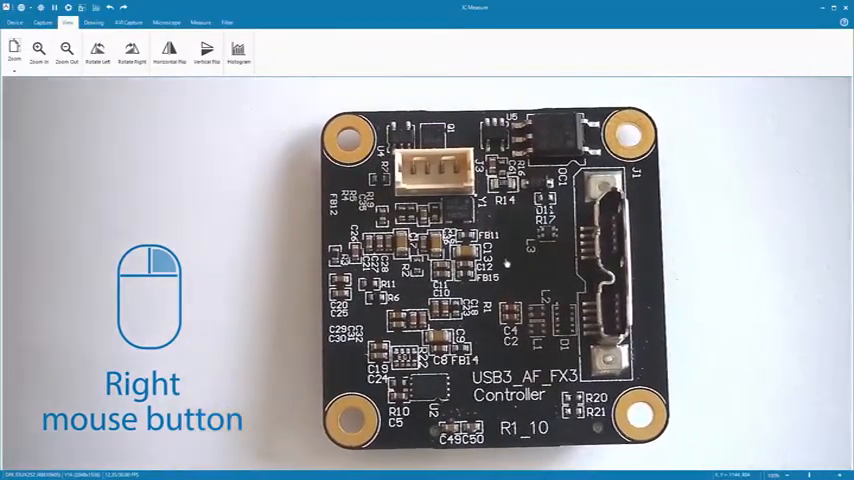
Zoom in and back out on the board image, then flip it horizontally.
click(38, 50)
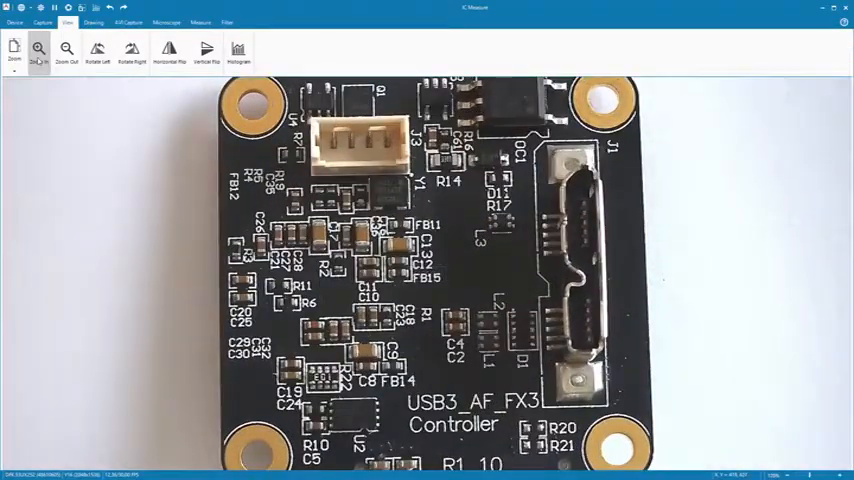
click(66, 50)
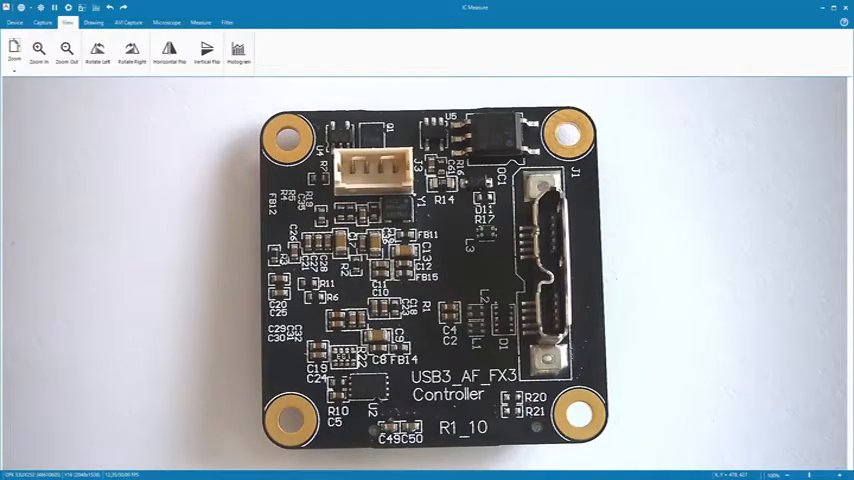
click(169, 50)
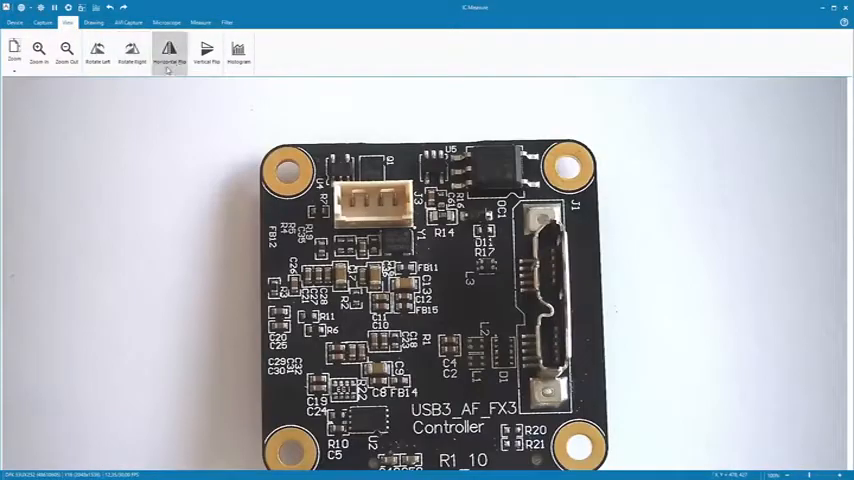
click(206, 50)
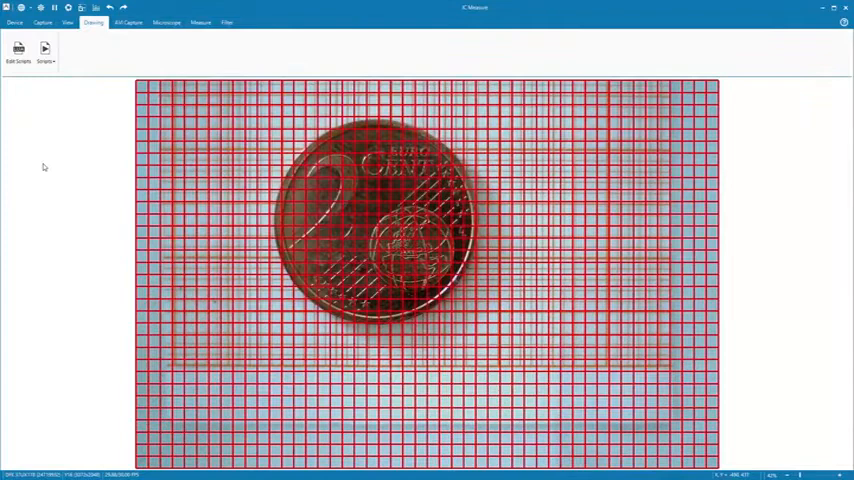
Open Edit Scripts on the Drawing tab and select the crosshairs script.
click(19, 50)
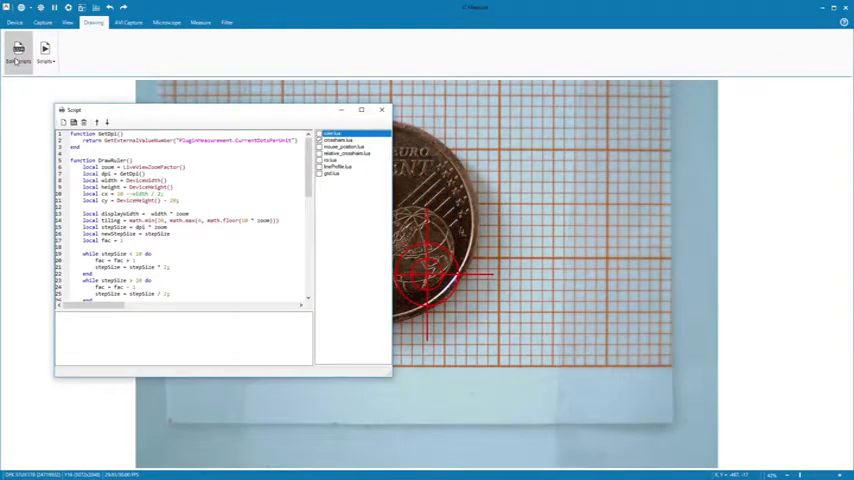
click(340, 140)
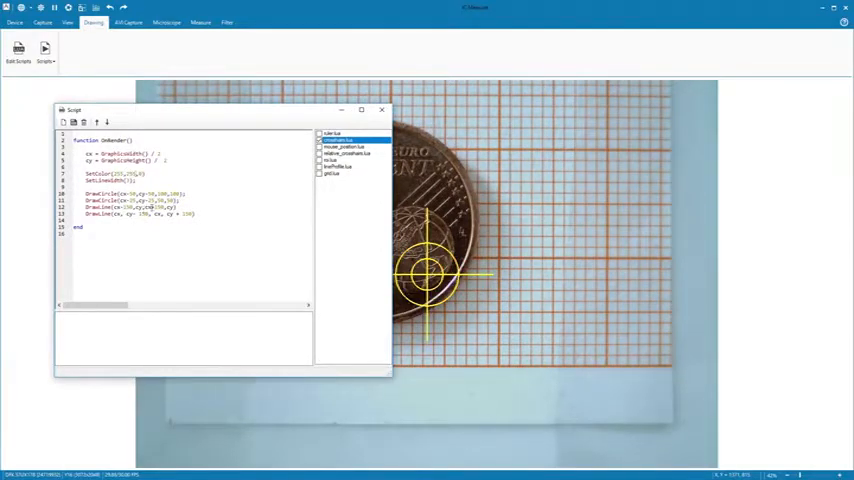
click(128, 22)
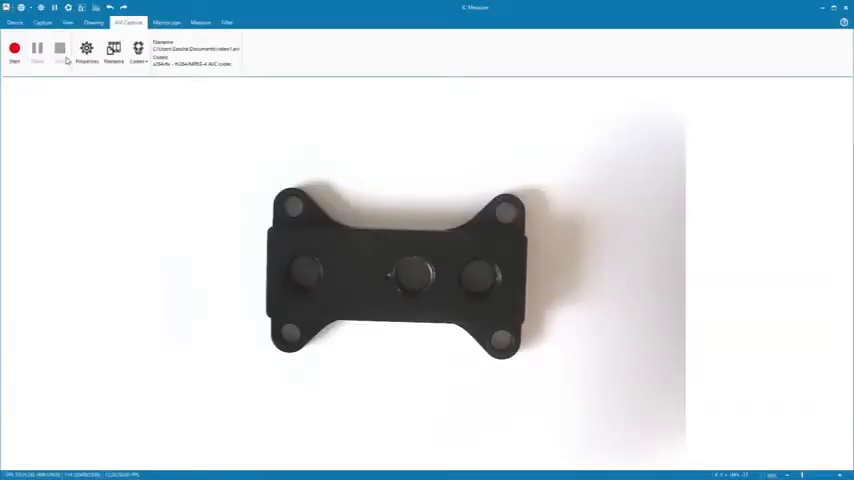
Choose the 'x264vfw - H.264/MPEG-4 AVC codec' from the Codec list.
click(137, 52)
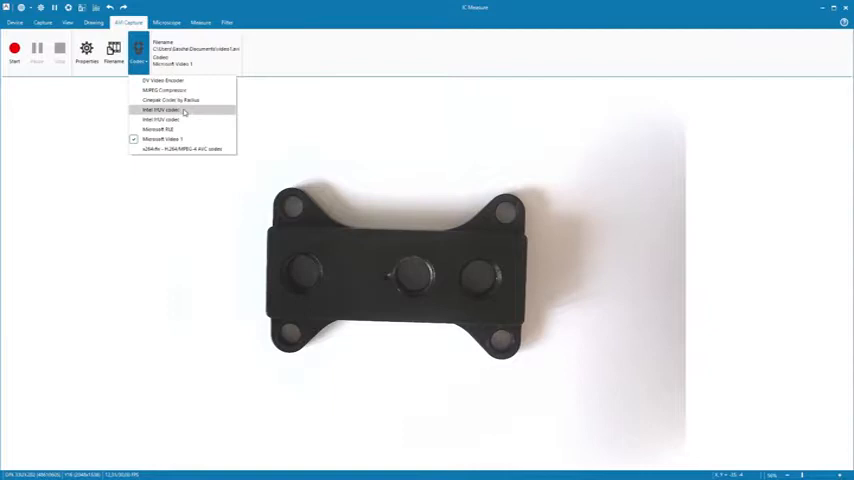
mouse_move(213, 123)
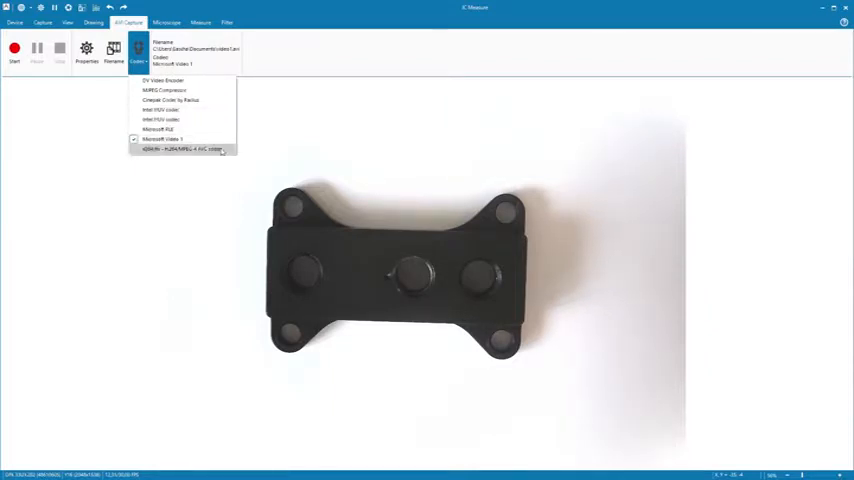
click(180, 148)
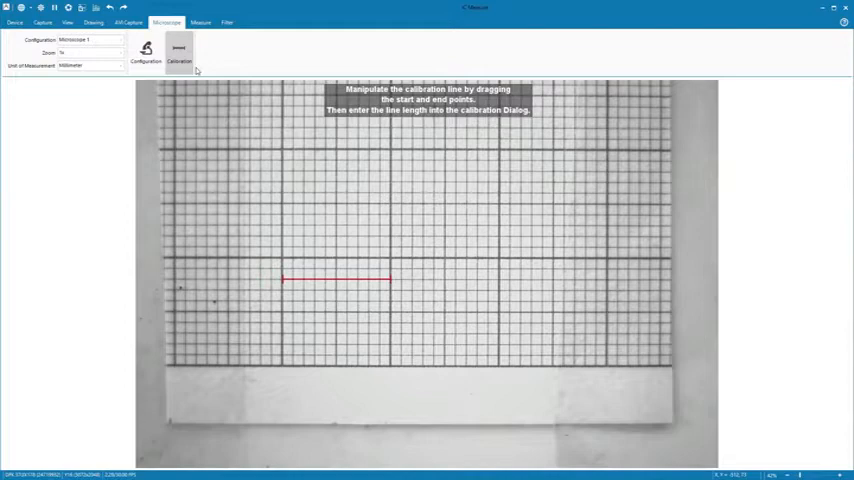
Calibrate by adjusting the line to a 10 mm grid length, then view Configurations.
click(179, 50)
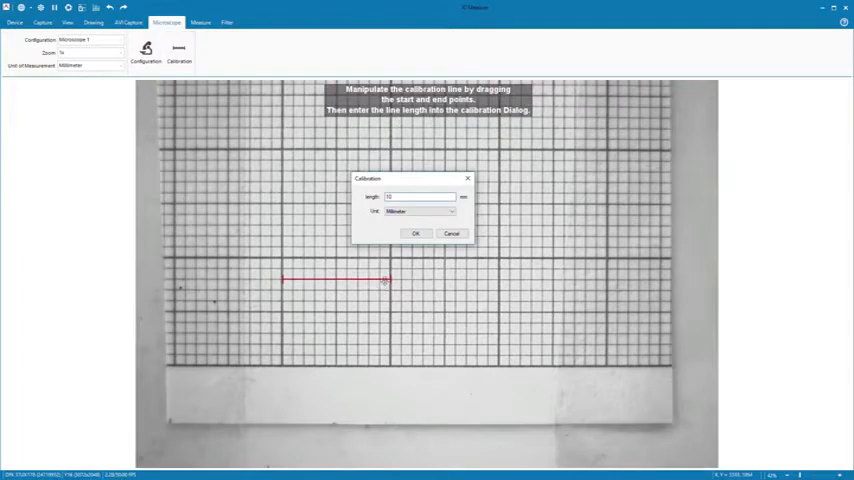
drag(388, 280, 367, 278)
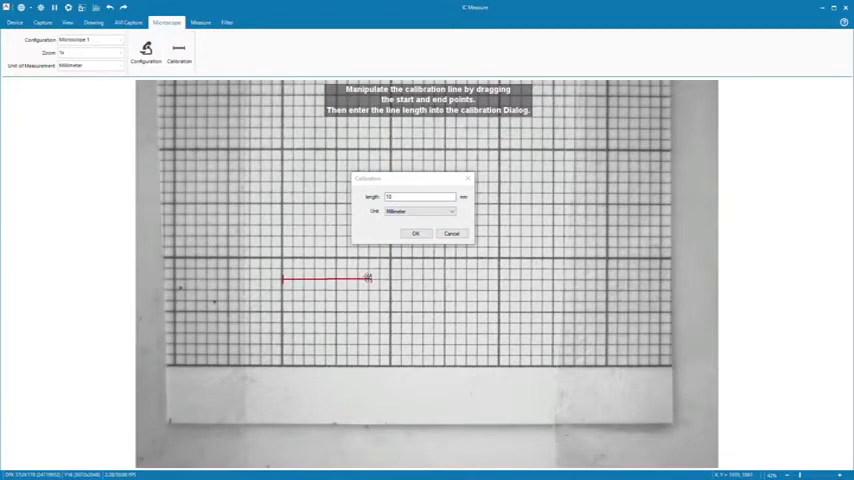
drag(368, 278, 337, 279)
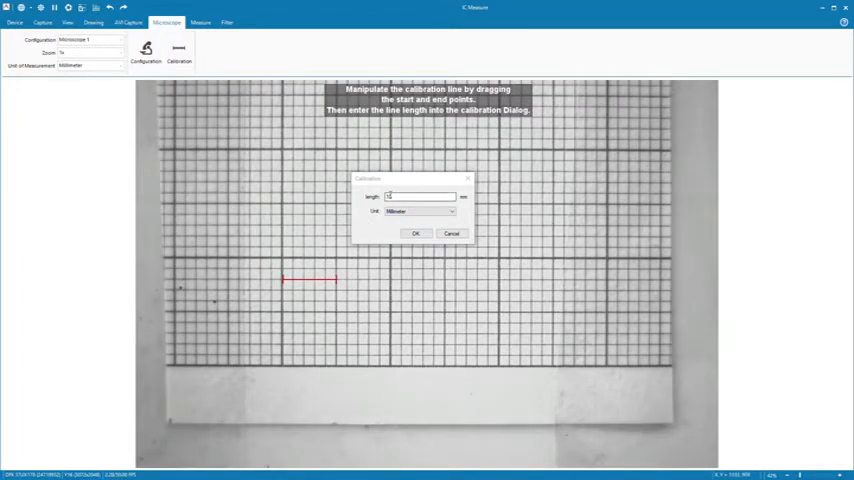
click(416, 233)
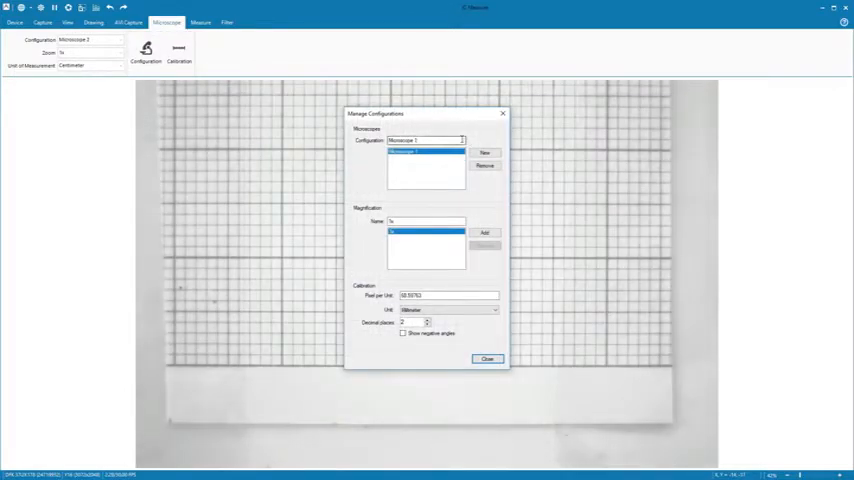
click(485, 152)
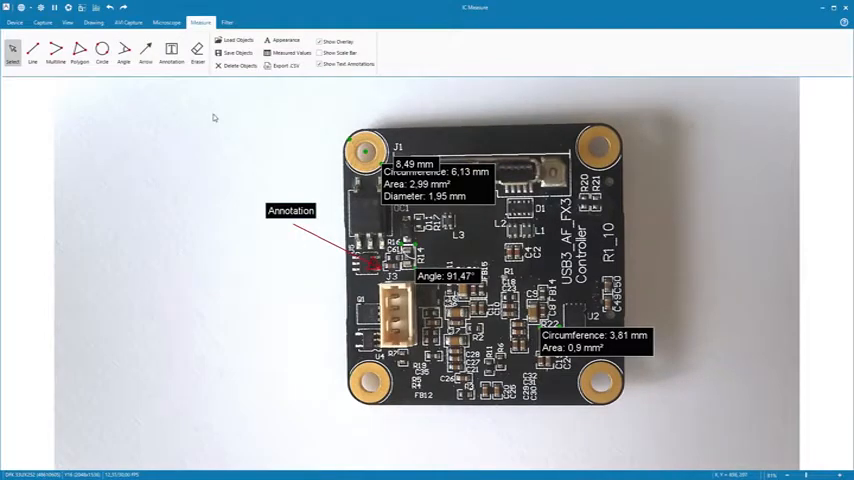
Show measured values, apply a larger label font, and toggle text annotations.
click(253, 53)
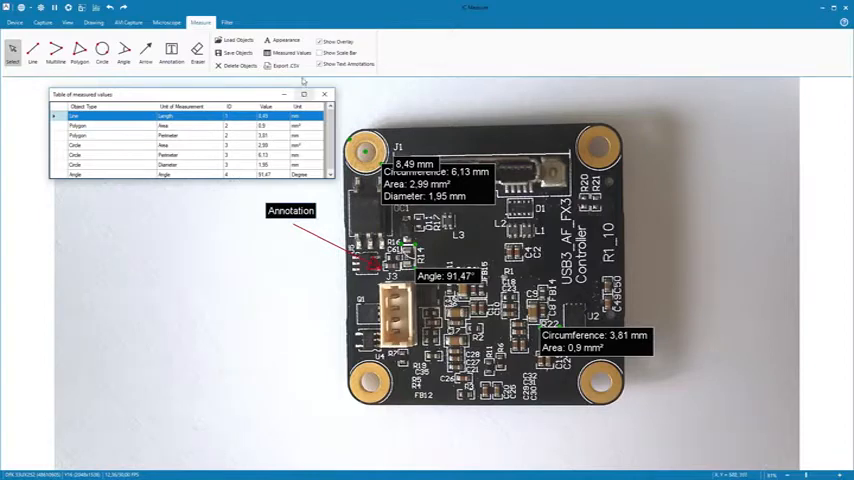
click(285, 40)
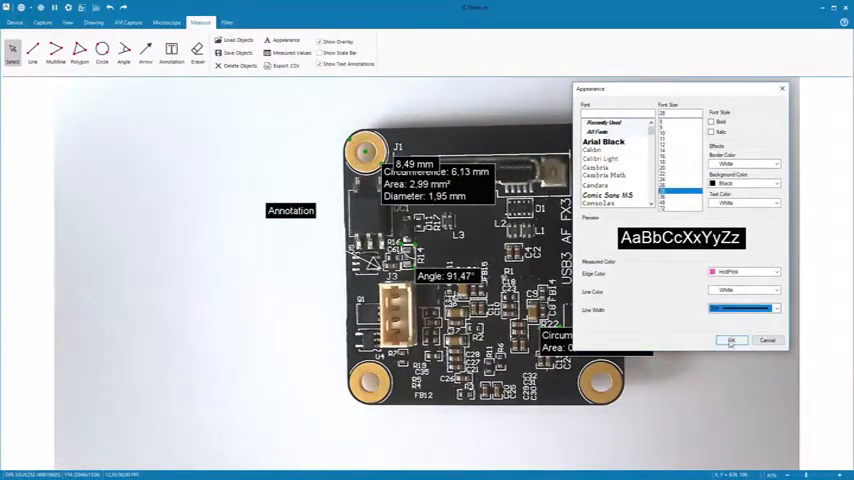
click(731, 340)
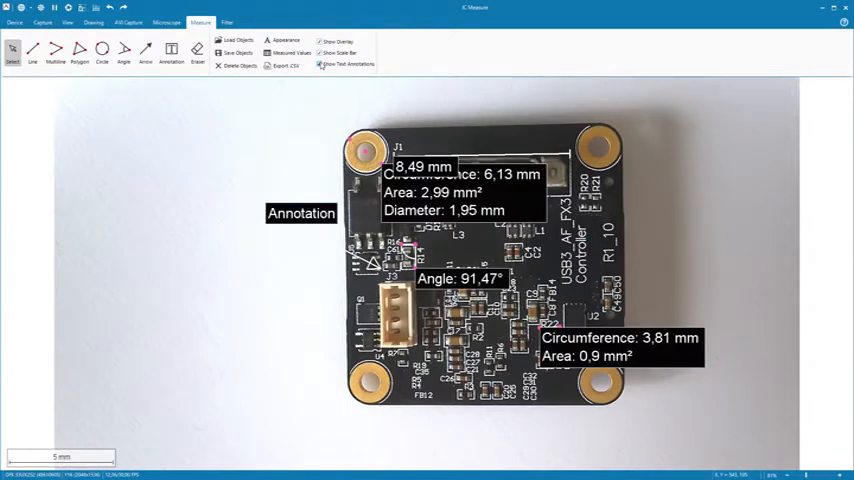
click(227, 22)
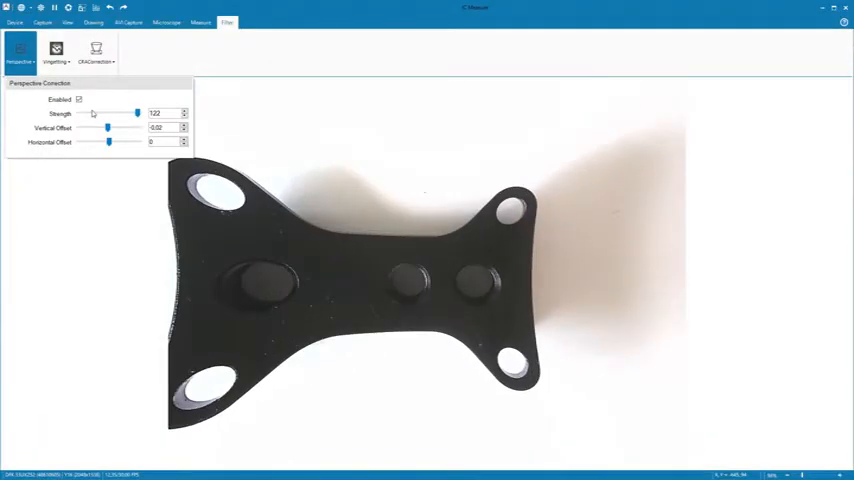
Drag Perspective Strength down to 33 and open the Vignetting settings.
drag(137, 113, 110, 113)
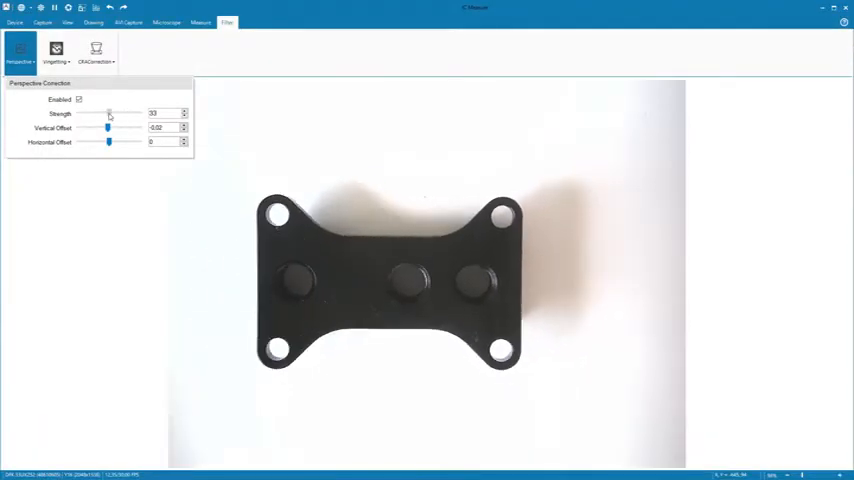
click(56, 50)
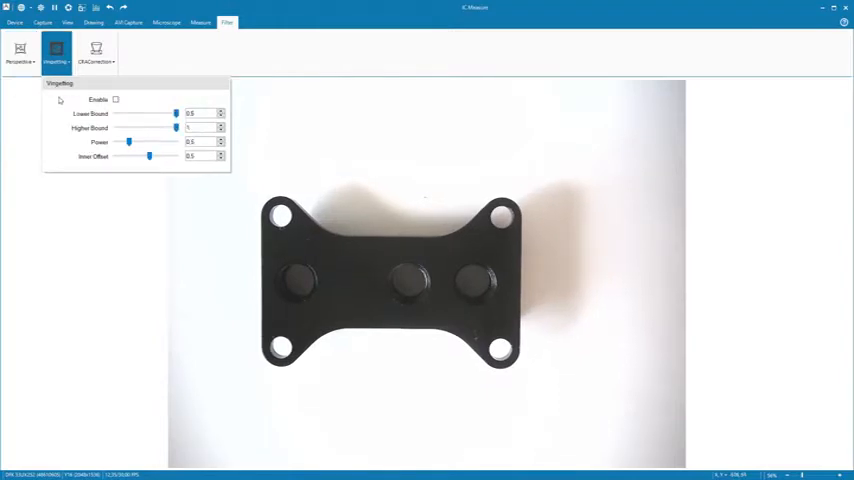